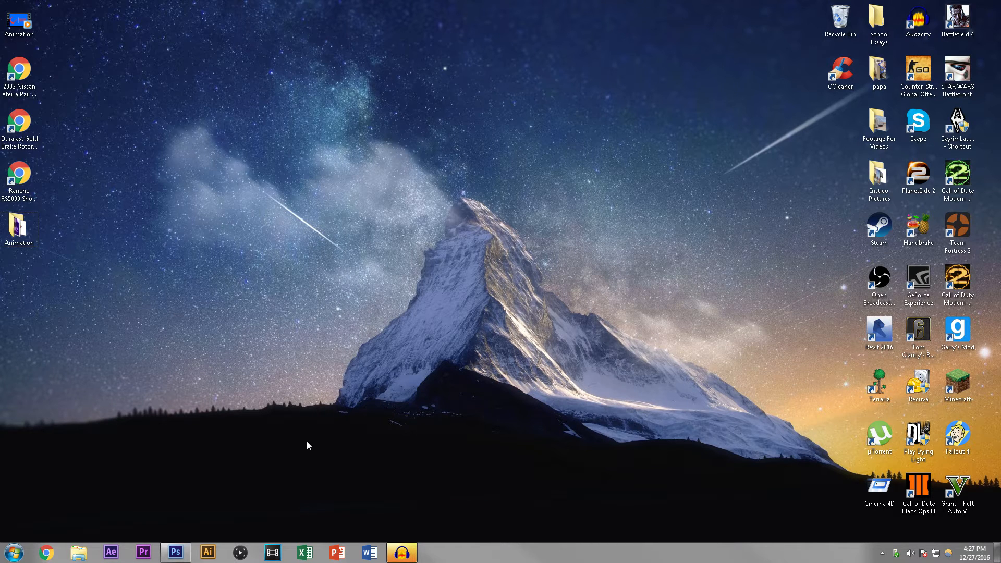
# Bring Photoshop to the front showing the red check-arrow logo document
pyautogui.click(175, 553)
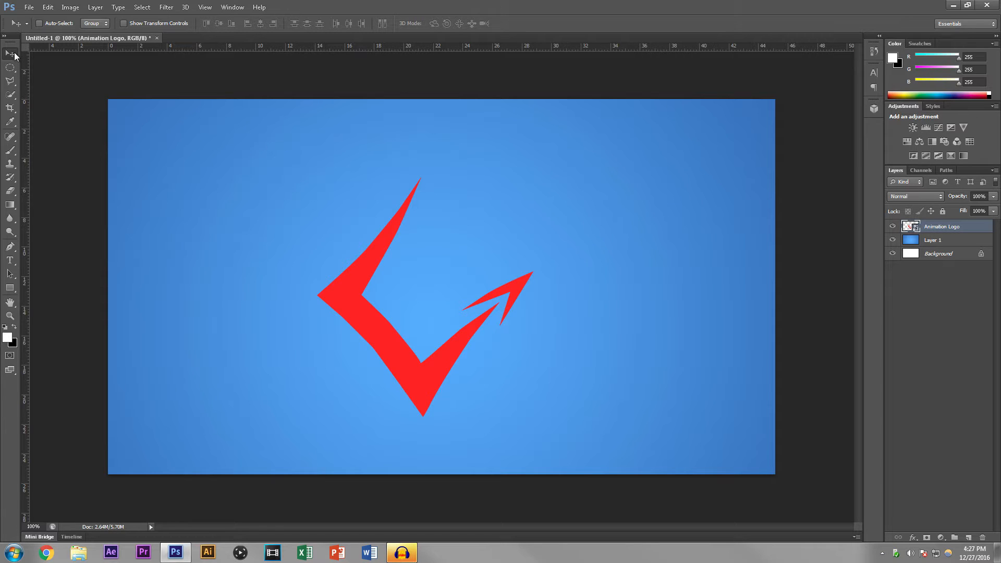
pyautogui.moveTo(9, 54)
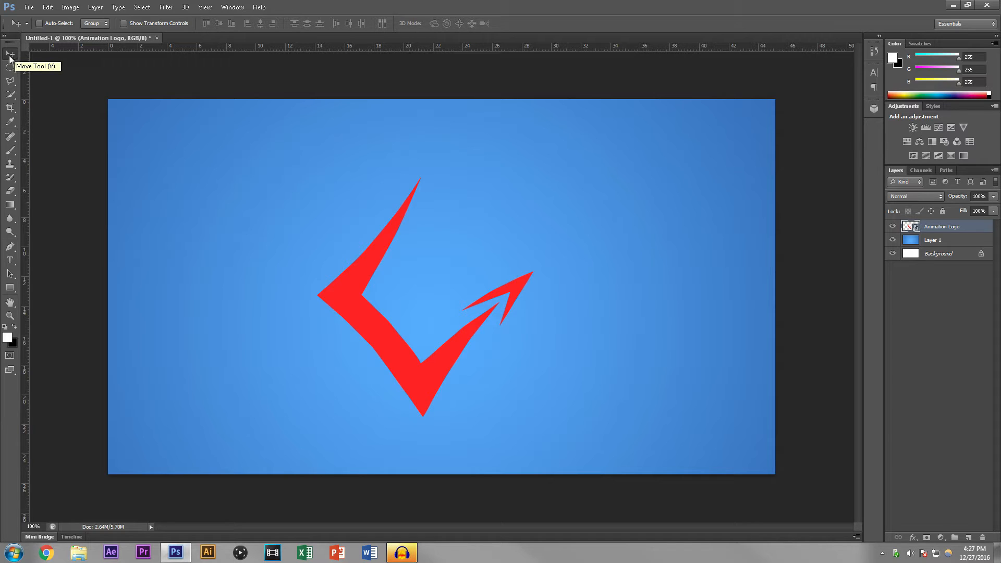
pyautogui.moveTo(382, 261)
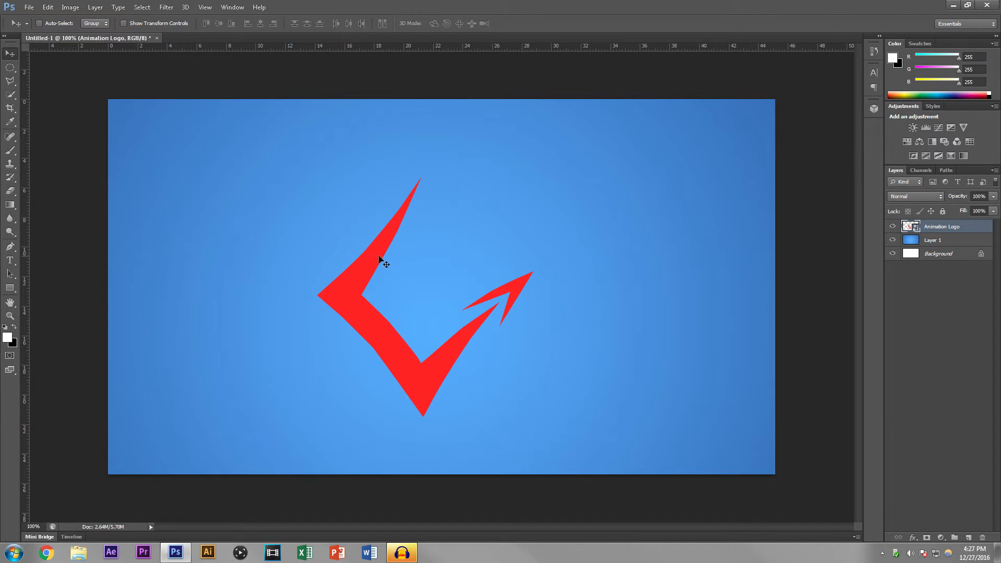
# Drag the red logo slightly up and to the right on the blue background
pyautogui.moveTo(383, 261); pyautogui.dragTo(565, 291)
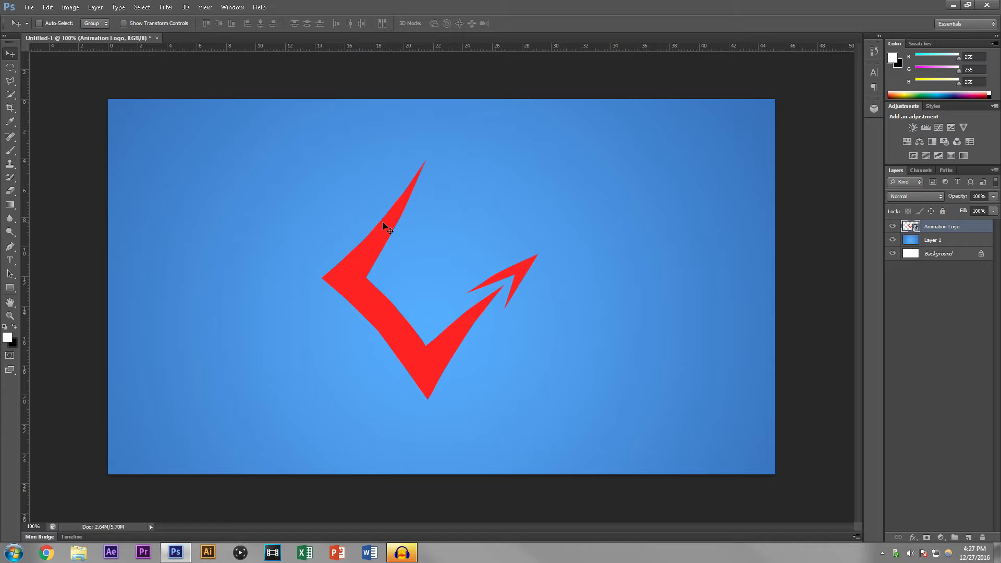
# Free-transform the logo (Ctrl+T), scaling it slightly smaller and shifting it toward the left
pyautogui.press('ctrl+t')
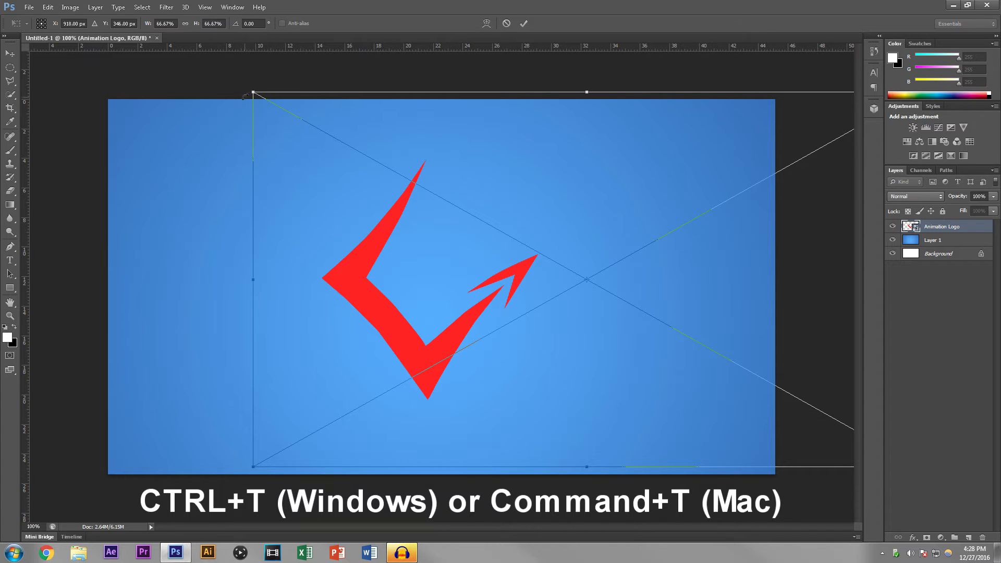
pyautogui.moveTo(251, 93); pyautogui.dragTo(268, 85)
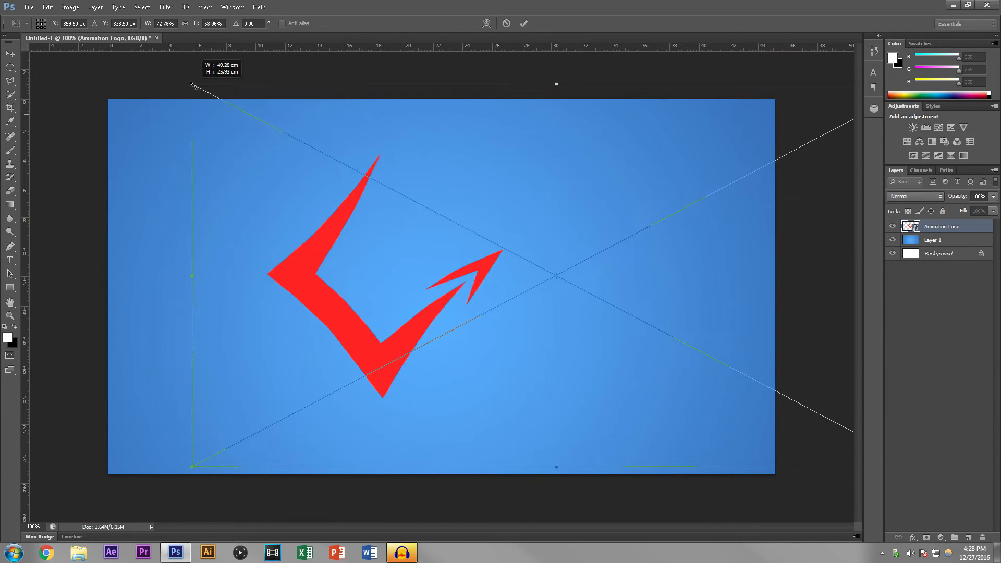
pyautogui.moveTo(192, 83); pyautogui.dragTo(314, 127)
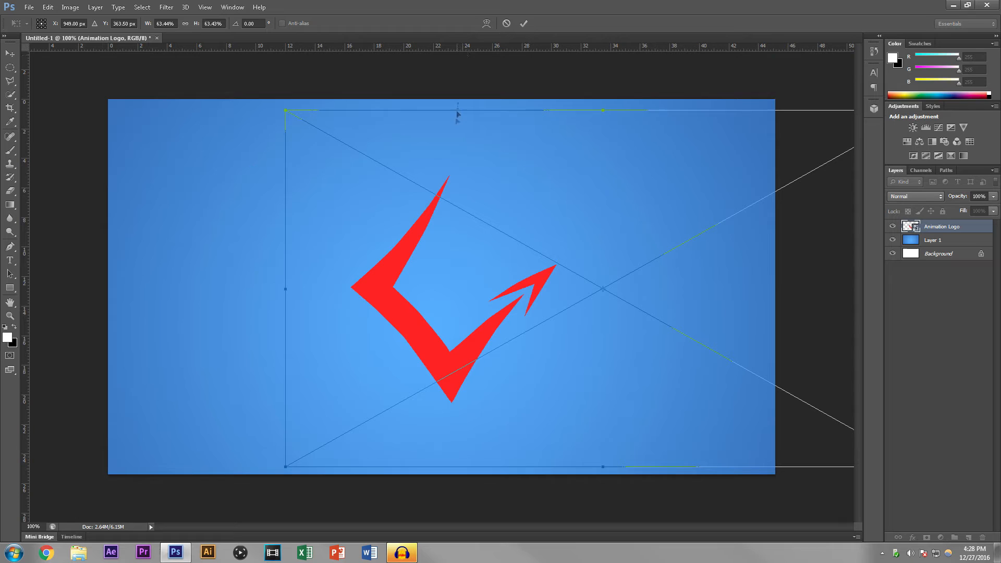
pyautogui.moveTo(490, 234)
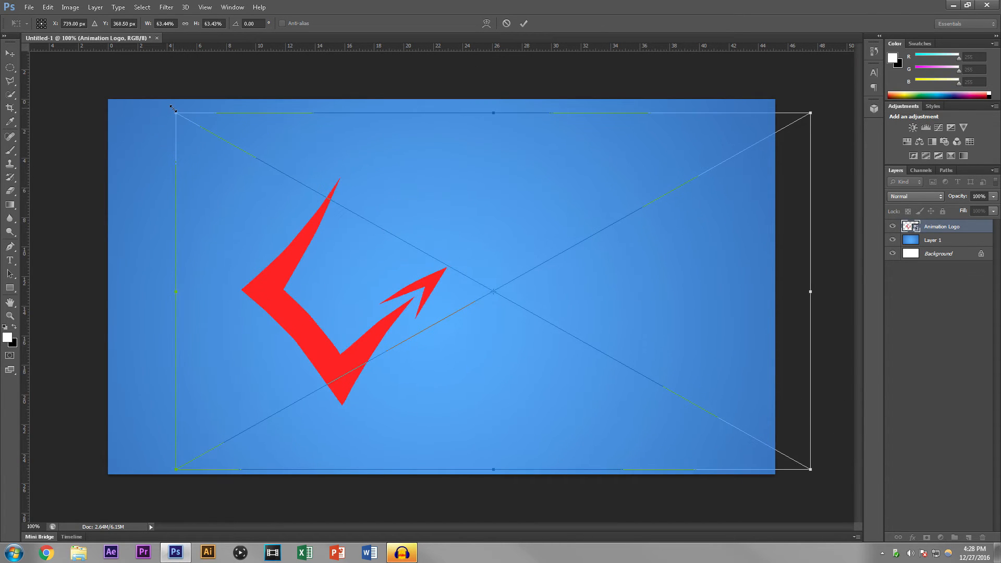
pyautogui.moveTo(172, 108); pyautogui.dragTo(205, 118)
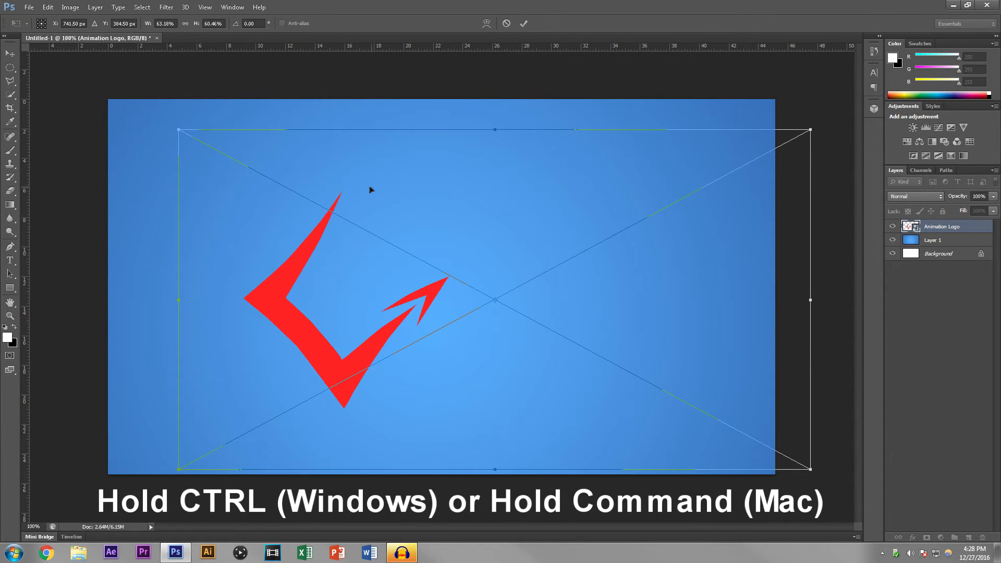
pyautogui.moveTo(241, 135)
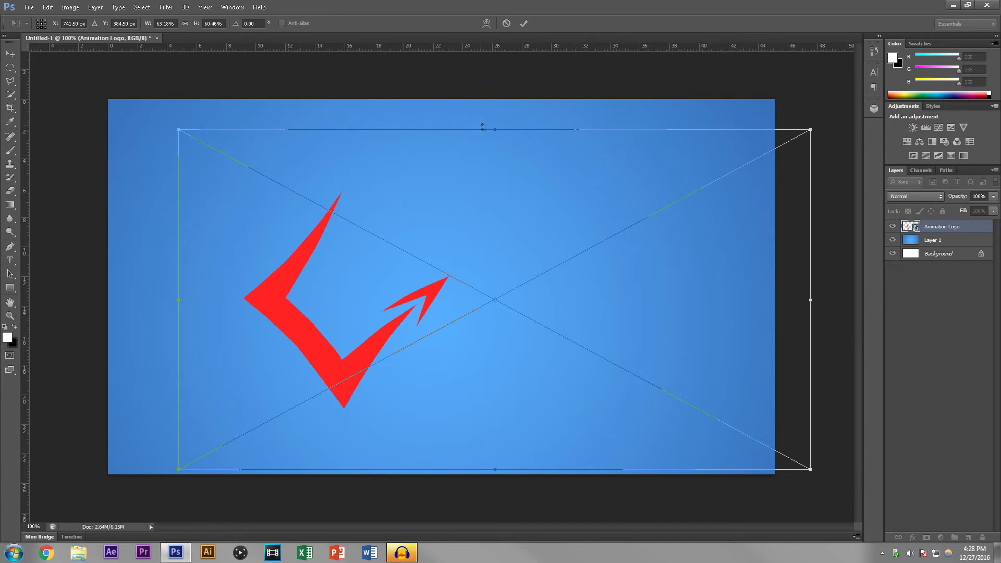
pyautogui.moveTo(811, 130)
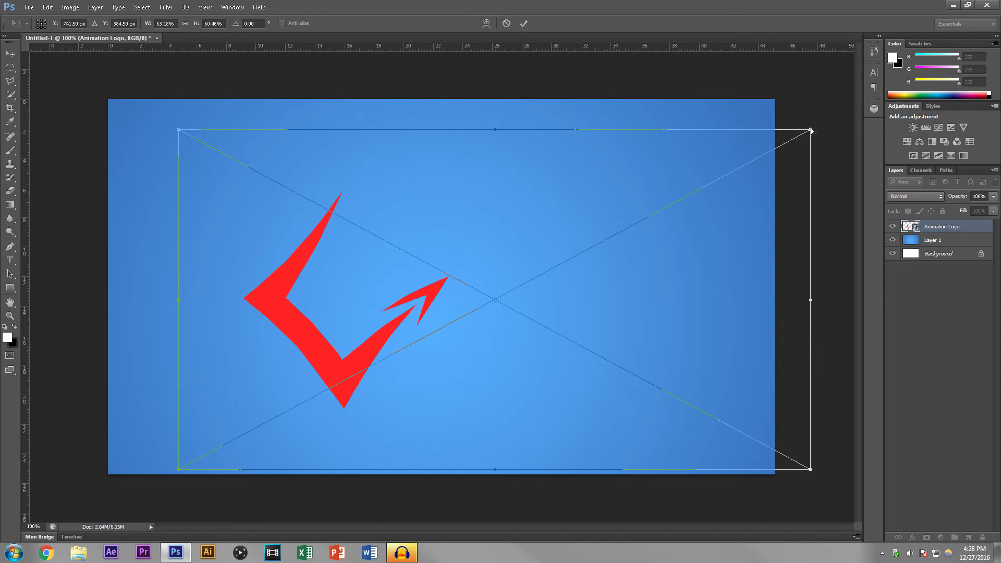
# Ctrl-drag the transform corners to skew the logo into a tilted perspective shape
pyautogui.moveTo(812, 130); pyautogui.dragTo(714, 206)
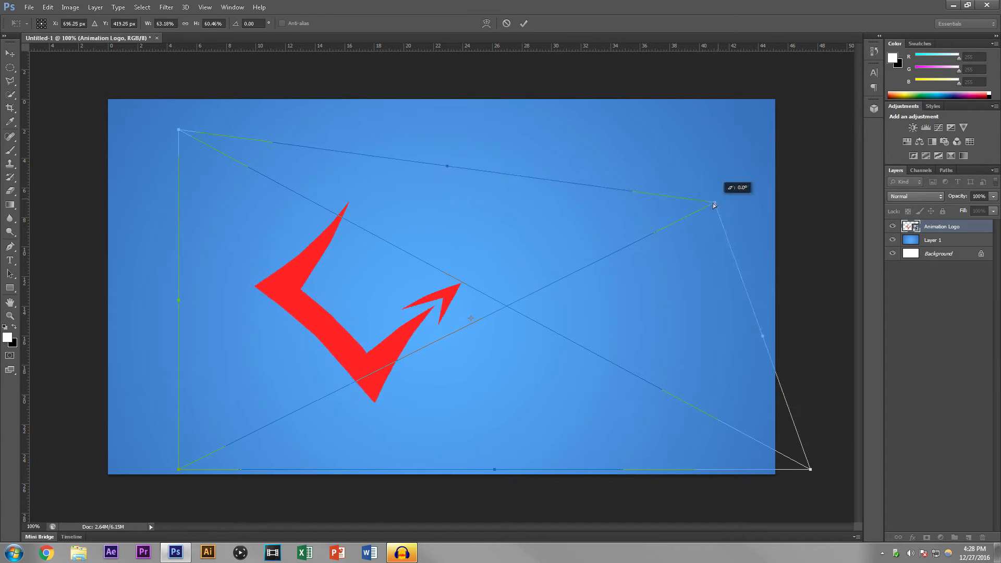
pyautogui.moveTo(713, 205); pyautogui.dragTo(523, 297)
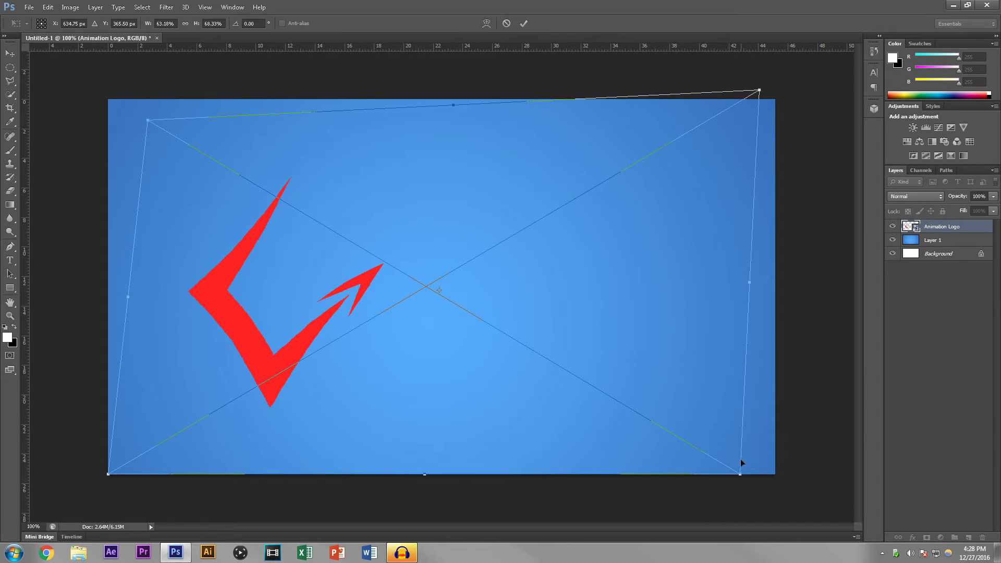
pyautogui.moveTo(740, 463); pyautogui.dragTo(775, 458)
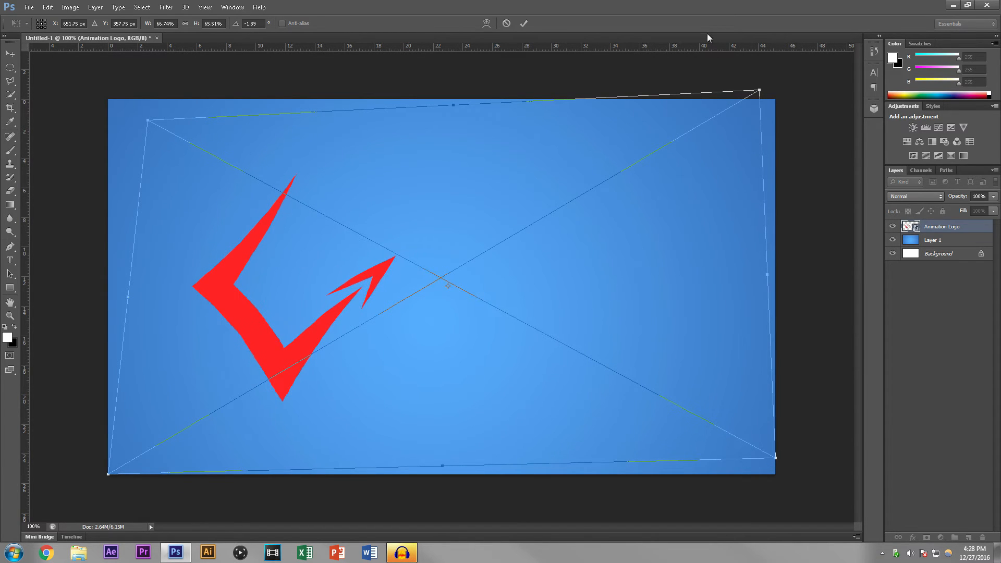
pyautogui.moveTo(758, 92); pyautogui.dragTo(771, 120)
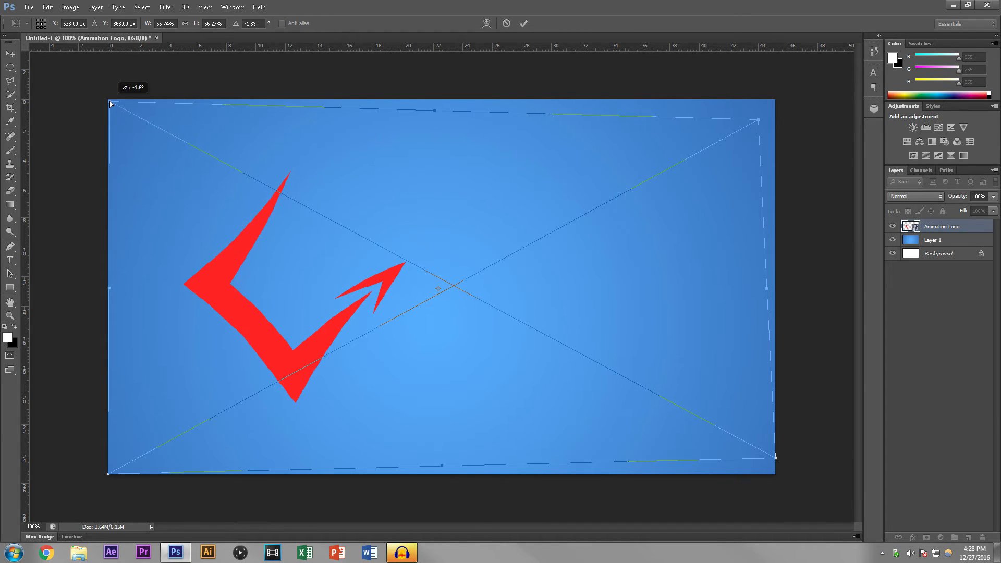
pyautogui.moveTo(110, 104); pyautogui.dragTo(153, 127)
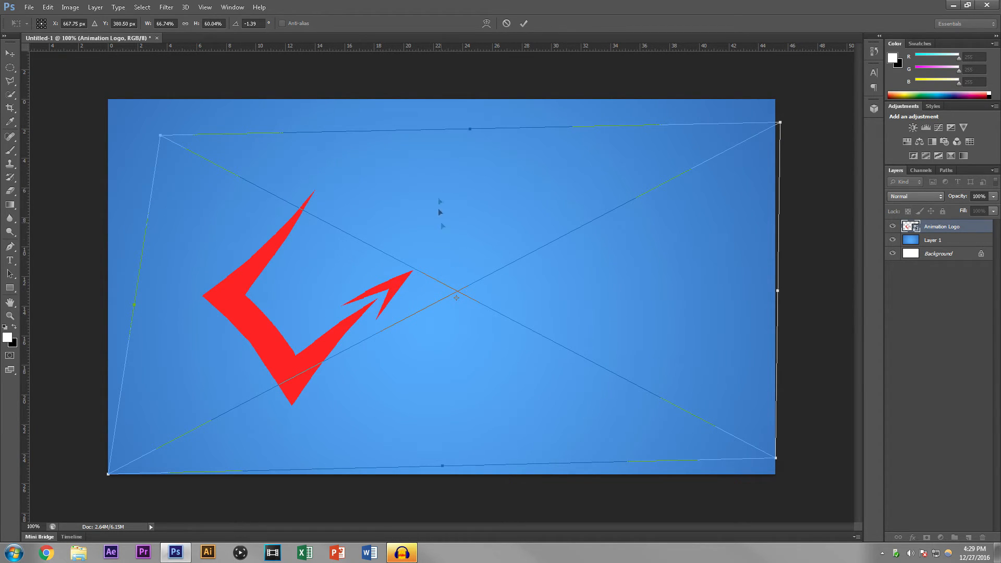
pyautogui.moveTo(782, 125)
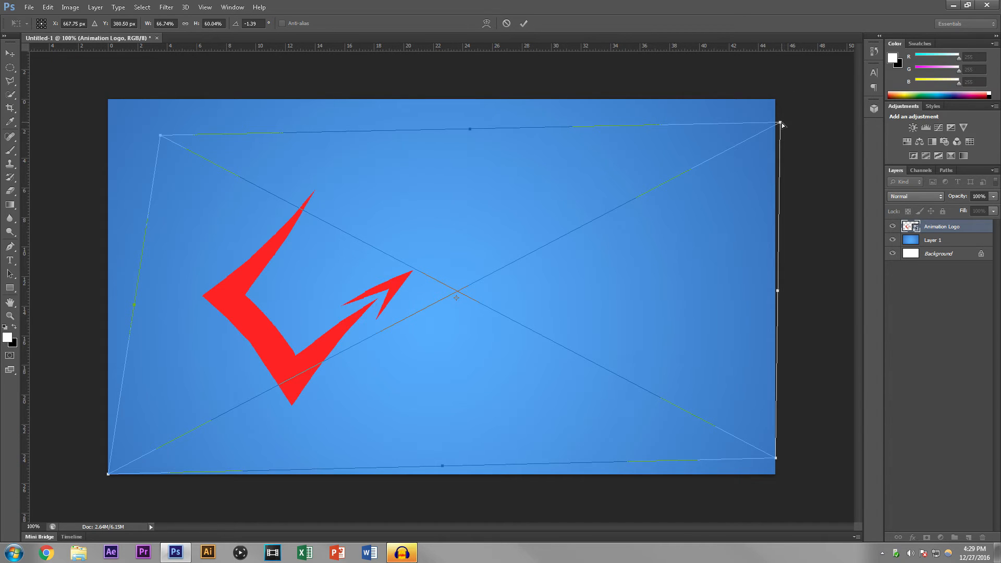
# Pull the right-hand corners inward to finish the tilt and commit the distortion
pyautogui.moveTo(783, 124); pyautogui.dragTo(775, 463)
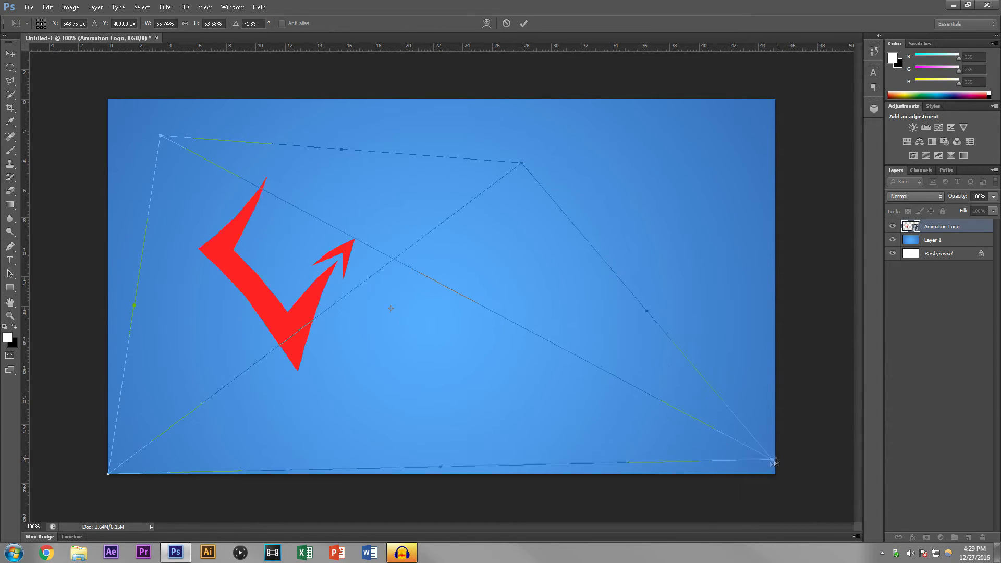
pyautogui.moveTo(775, 463); pyautogui.dragTo(459, 335)
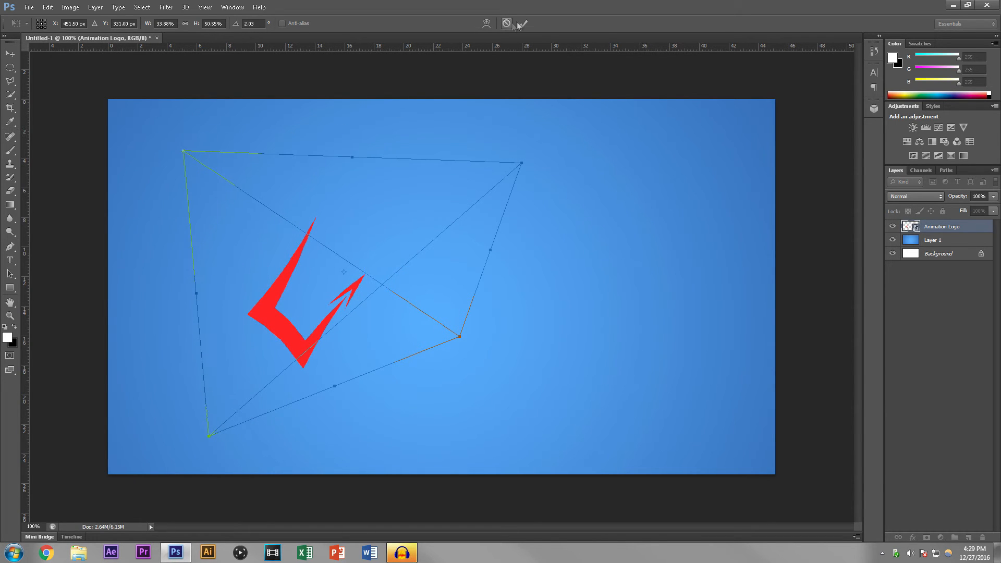
pyautogui.moveTo(523, 24)
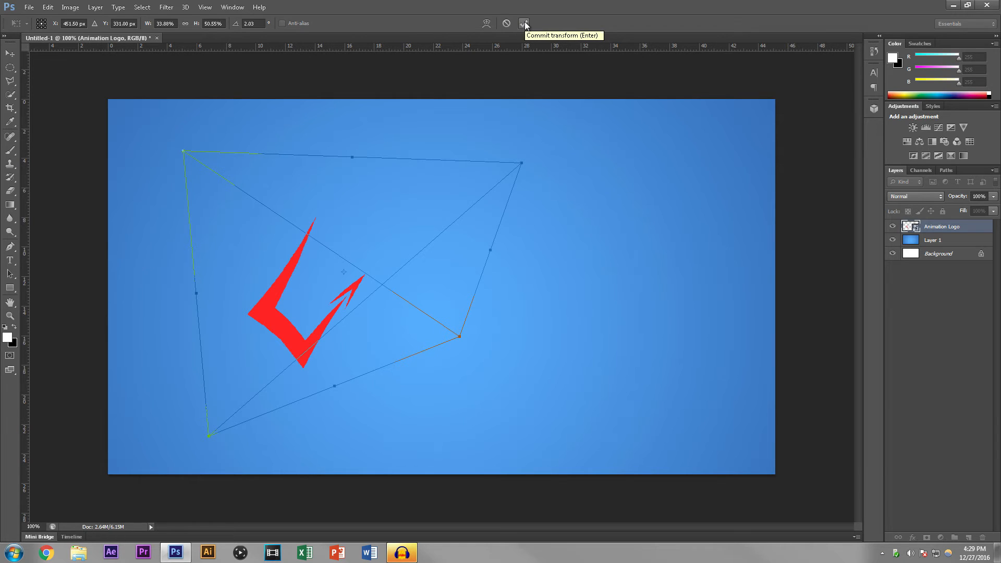
pyautogui.click(521, 23)
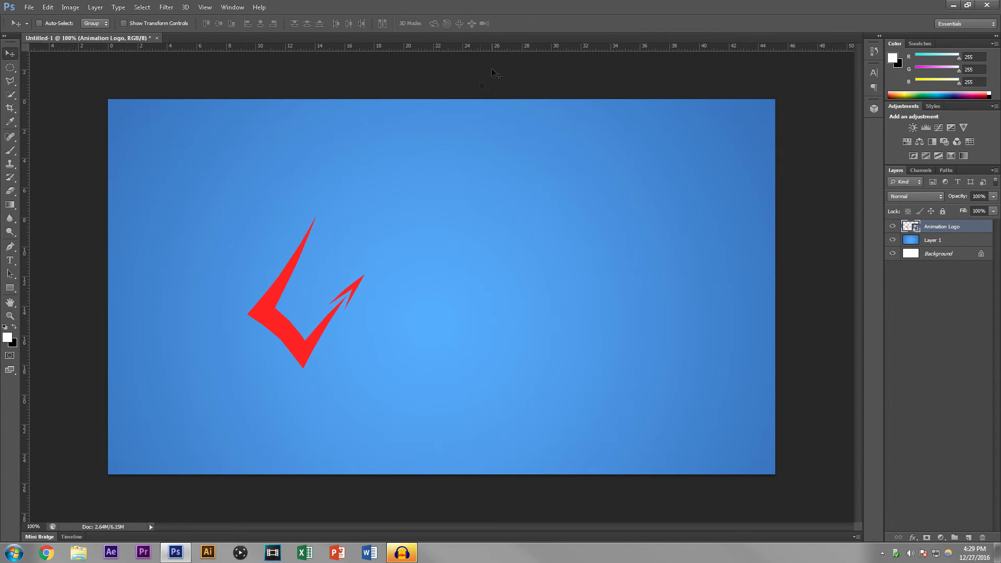
# Start a new transform and move the tilted logo toward the canvas centre
pyautogui.moveTo(306, 306); pyautogui.dragTo(447, 262)
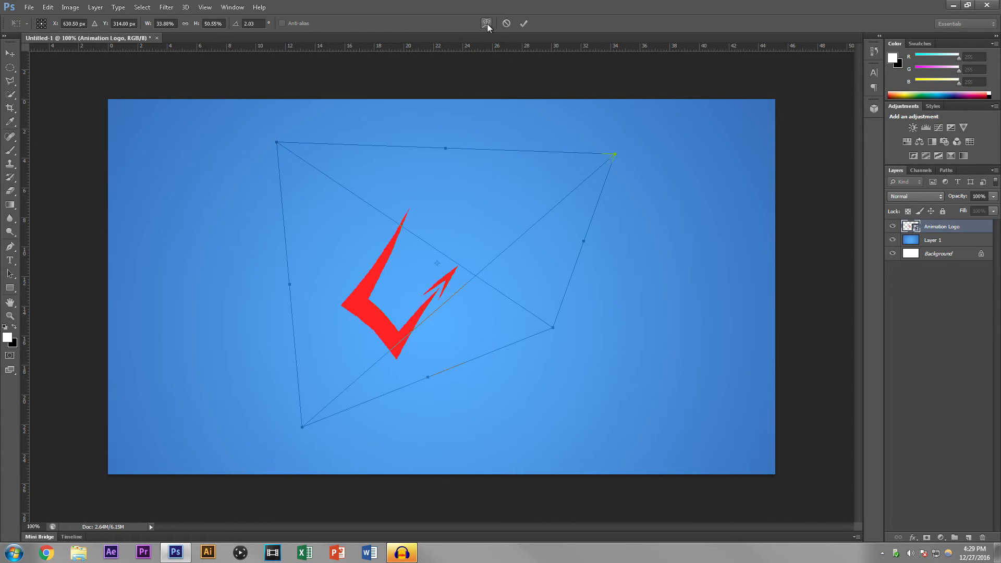
pyautogui.moveTo(485, 23)
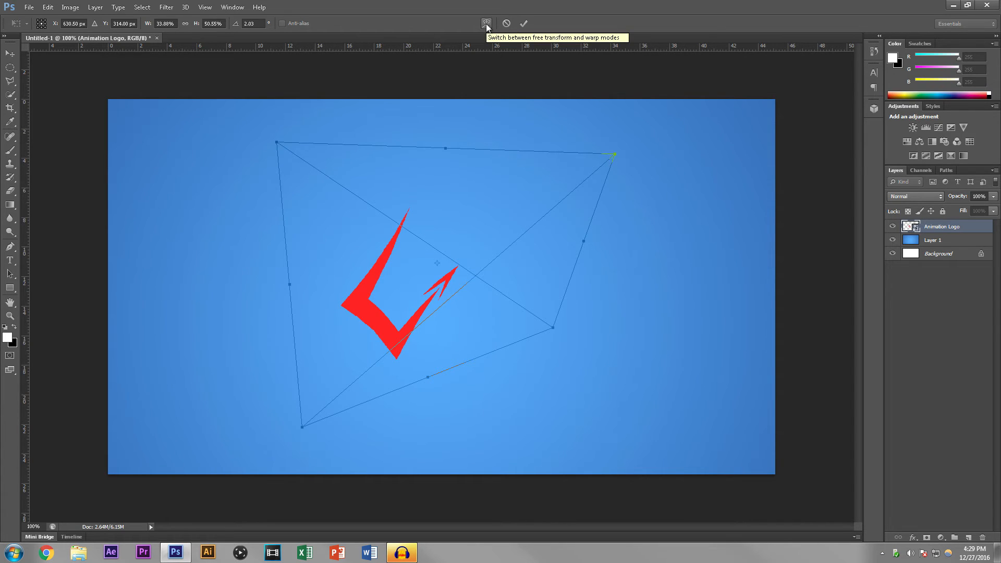
# Warp the logo into a curved shape with the grid handles, then shift it slightly up and left
pyautogui.click(487, 23)
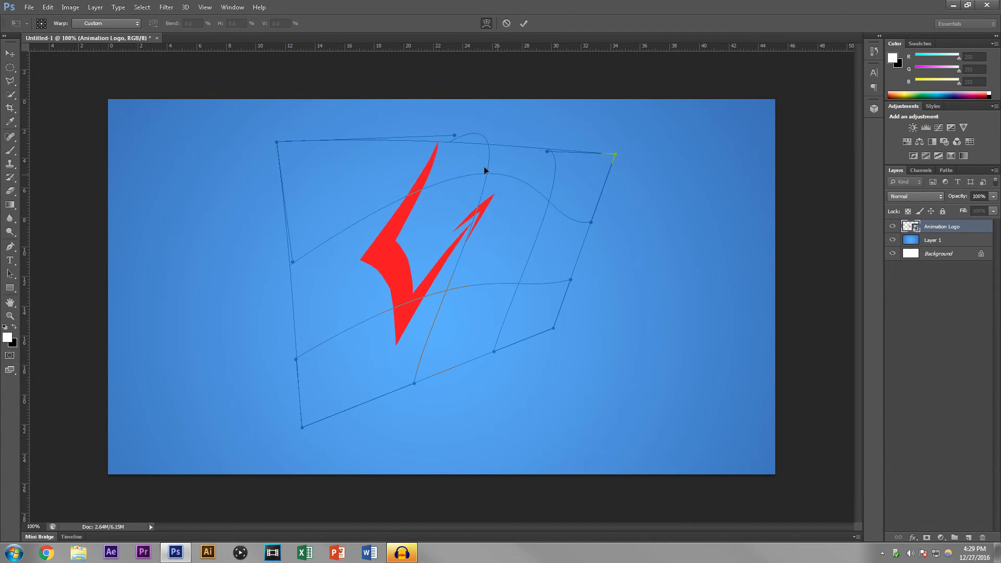
pyautogui.moveTo(485, 170); pyautogui.dragTo(523, 310)
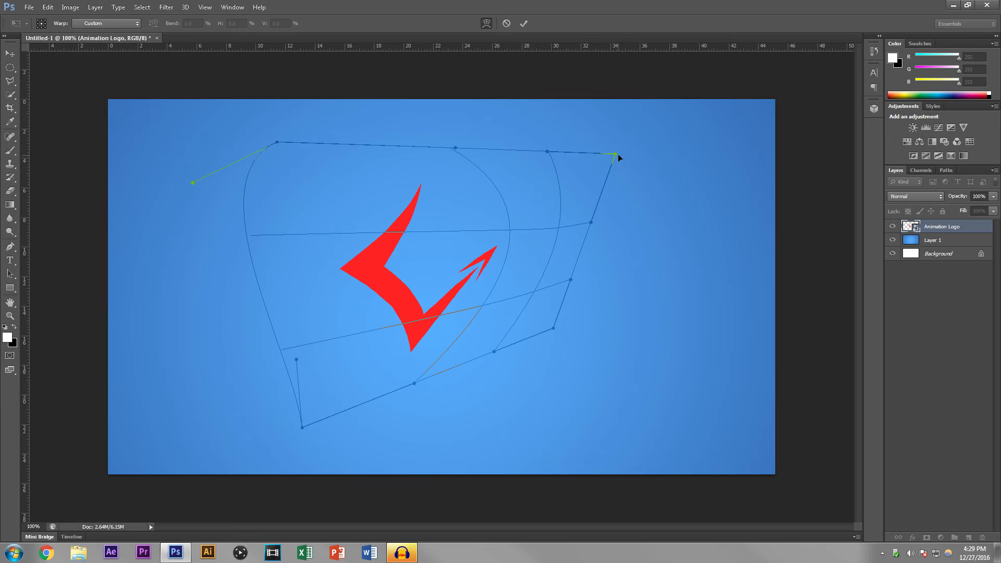
pyautogui.moveTo(616, 158); pyautogui.dragTo(688, 129)
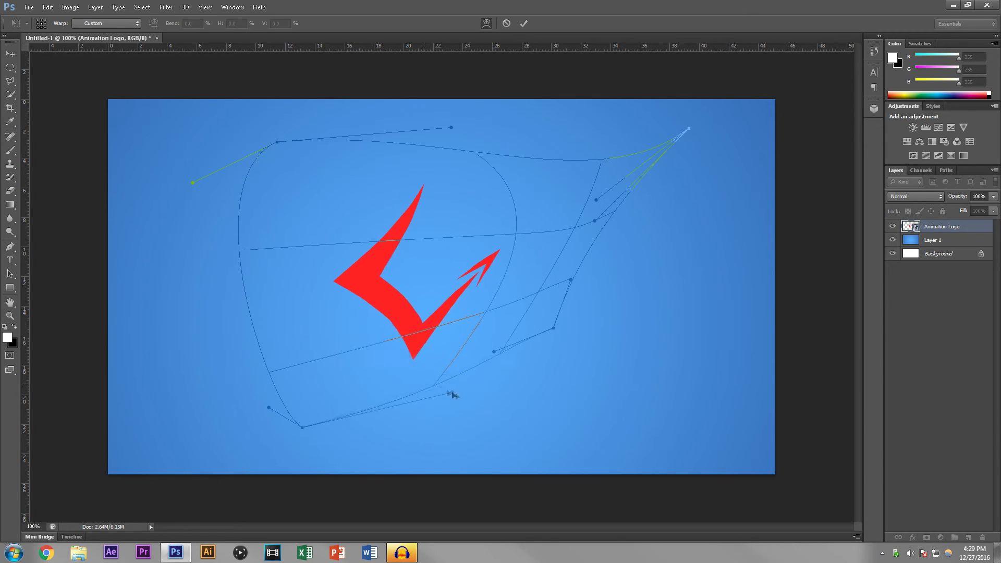
pyautogui.moveTo(494, 352); pyautogui.dragTo(524, 428)
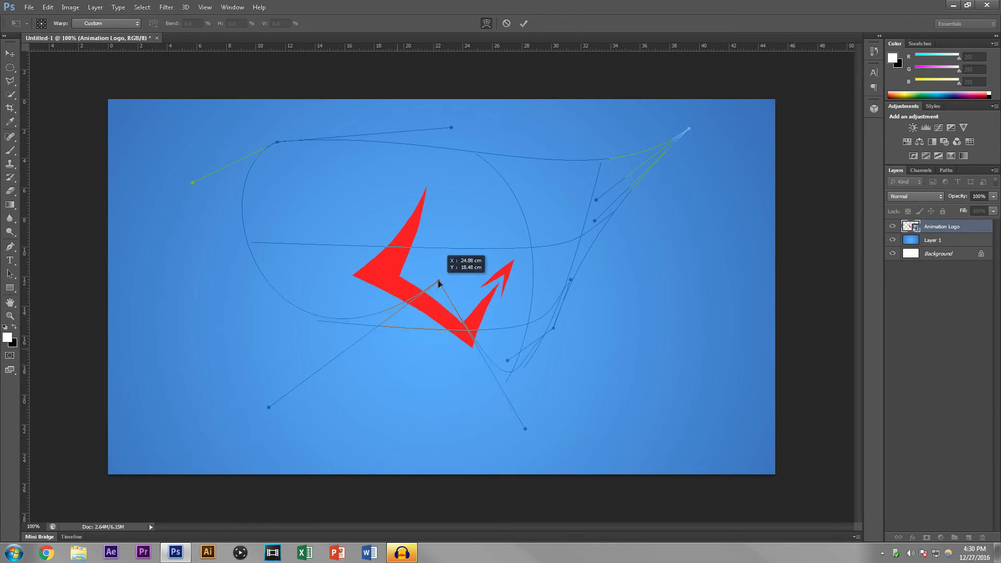
pyautogui.moveTo(440, 283); pyautogui.dragTo(192, 355)
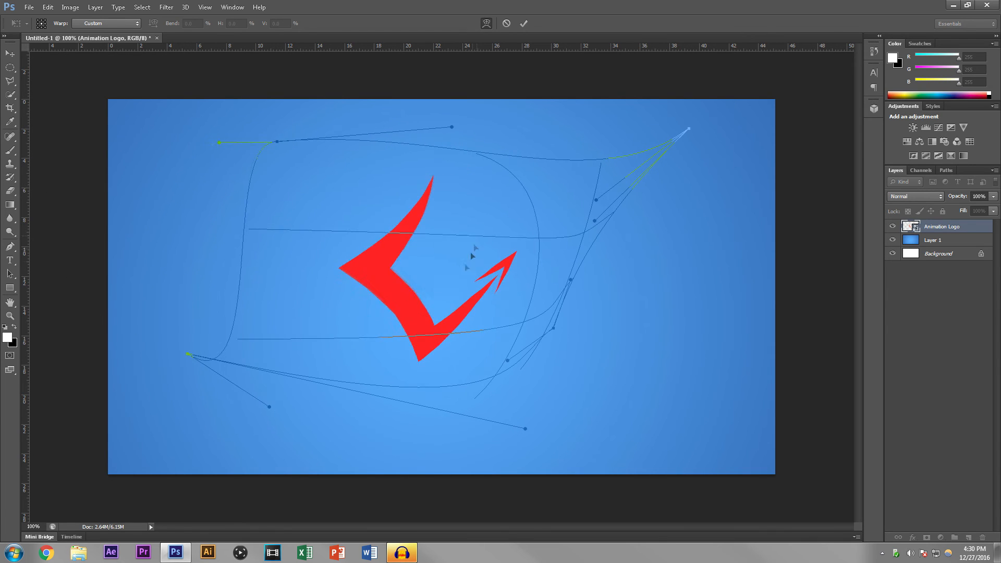
pyautogui.moveTo(219, 143); pyautogui.dragTo(175, 112)
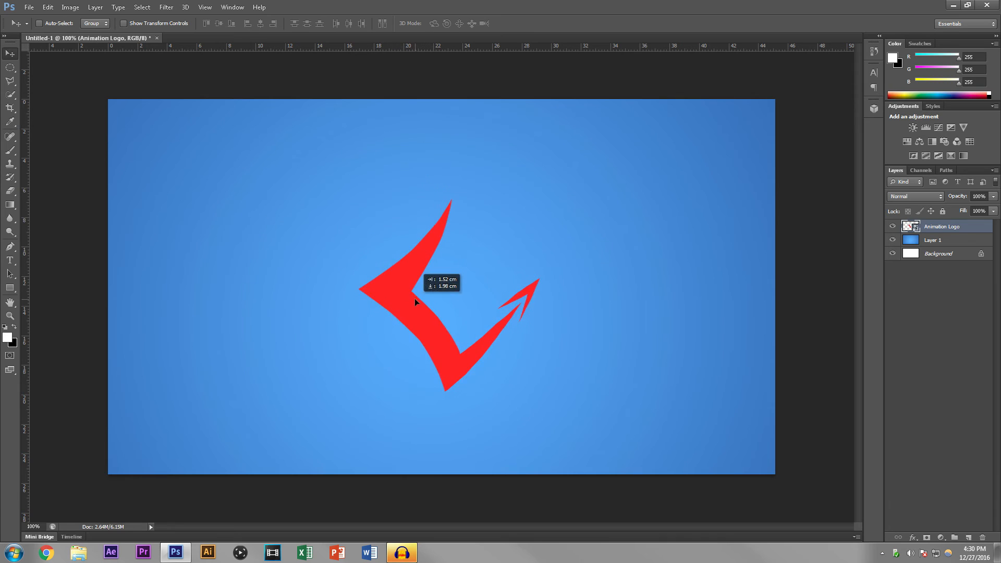
pyautogui.moveTo(415, 304); pyautogui.dragTo(361, 268)
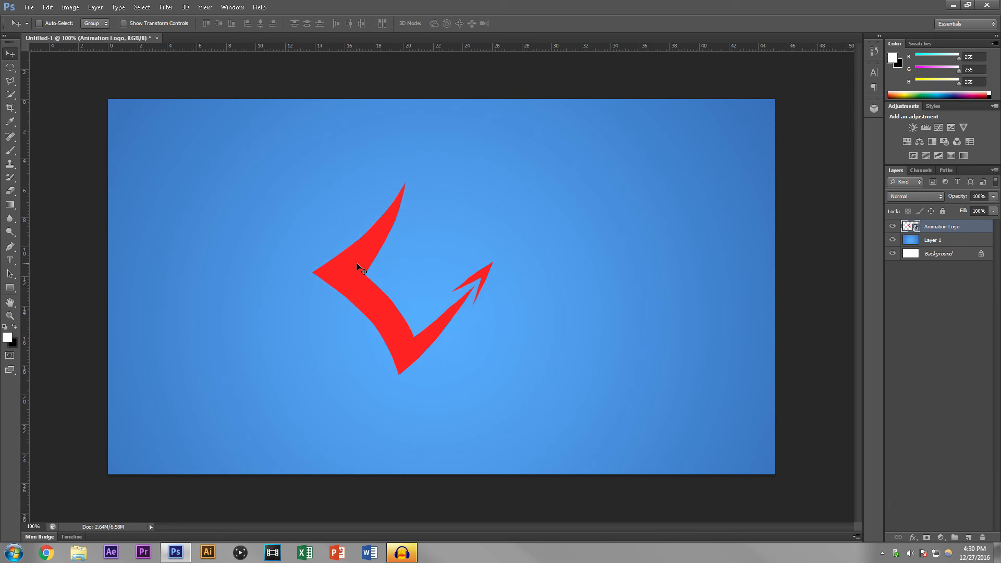